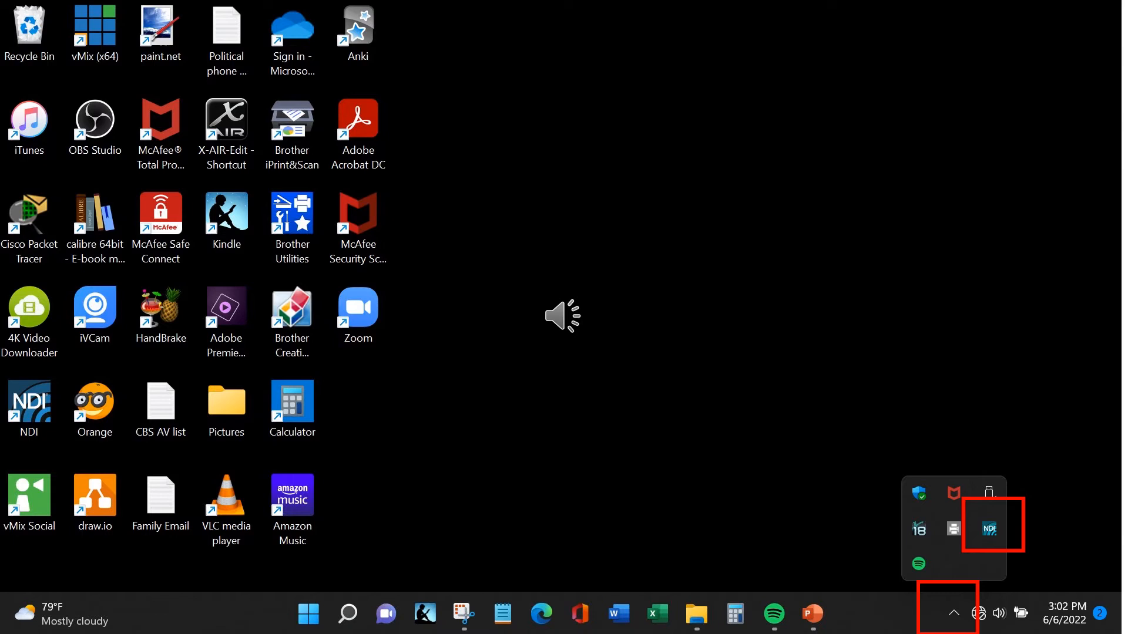
Step: Bring up the NDI Scan Converter tray icon's options menu
right_click(990, 529)
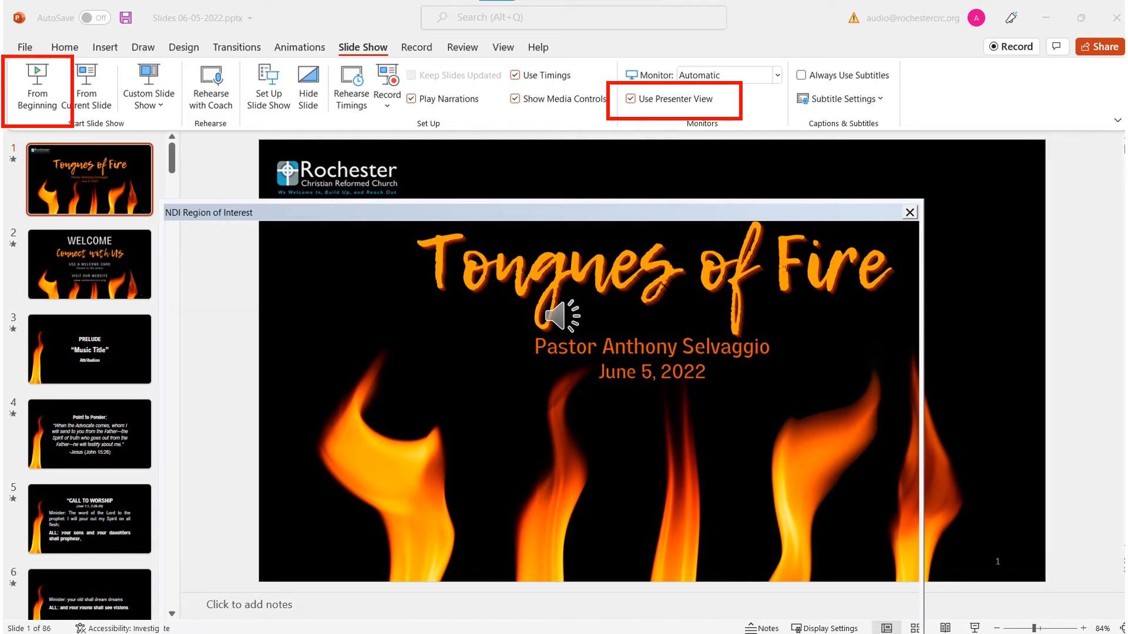
Step: Start the Tongues of Fire slideshow from slide 1 via From Beginning
click(37, 80)
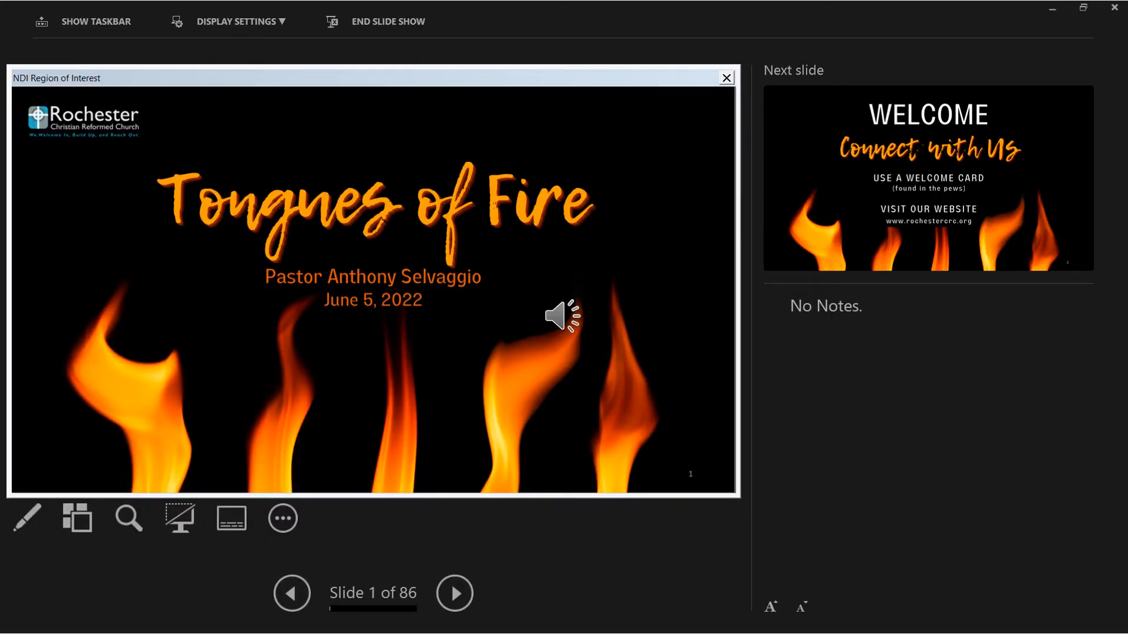